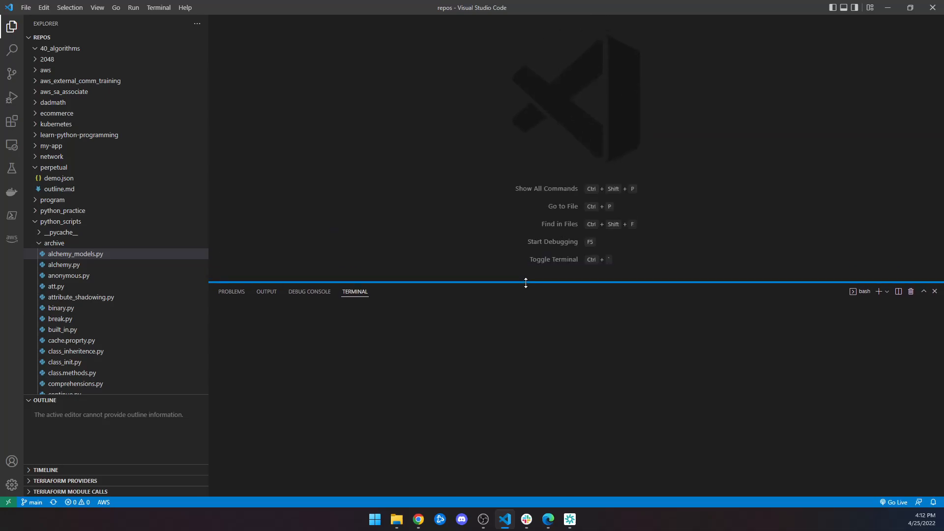
Collapse the archive folder and create a new hmc.py file in python_scripts.
left_click(55, 242)
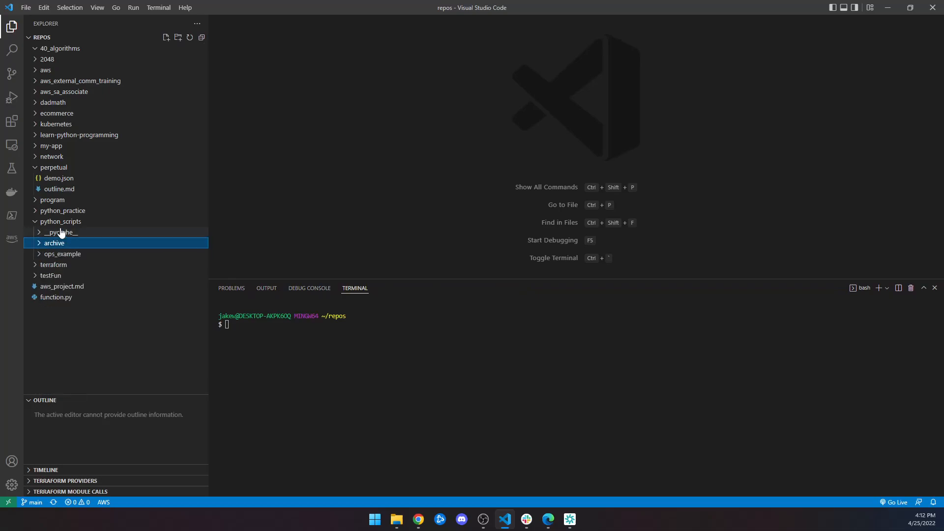
left_click(166, 37)
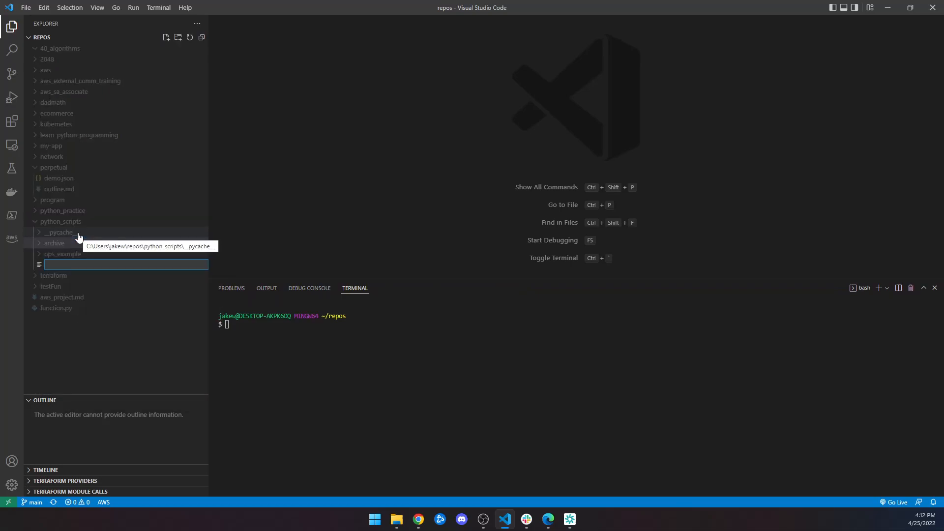
type("hmc.py")
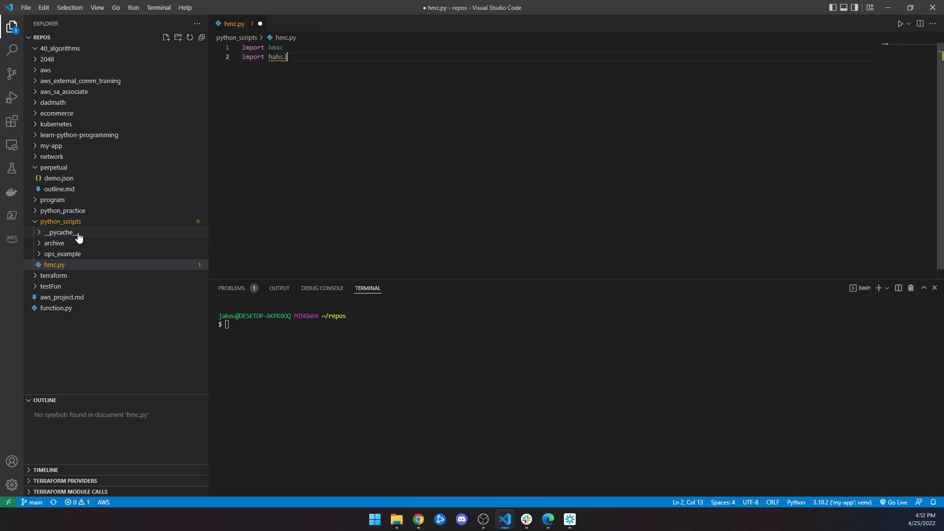
Finish the hashlib import and declare calc_digest(key, message).
type("ashlibr")
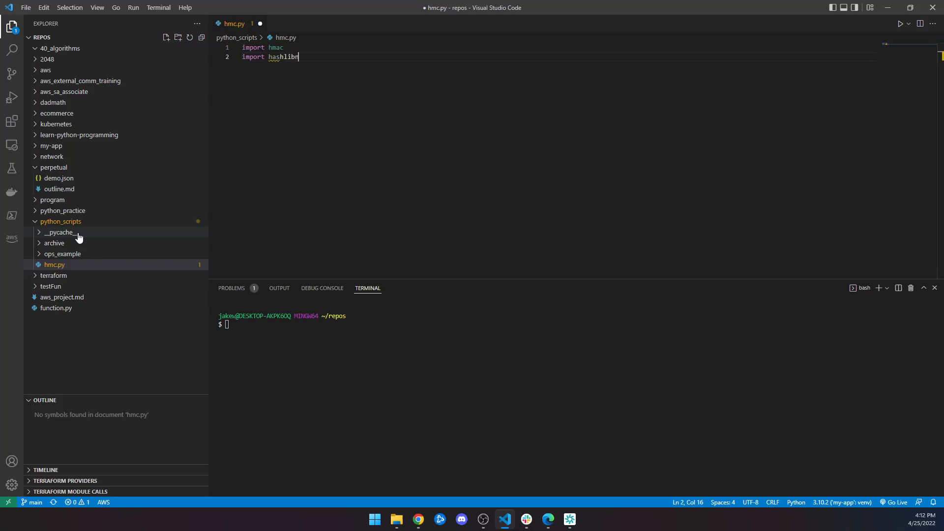
key("Enter")
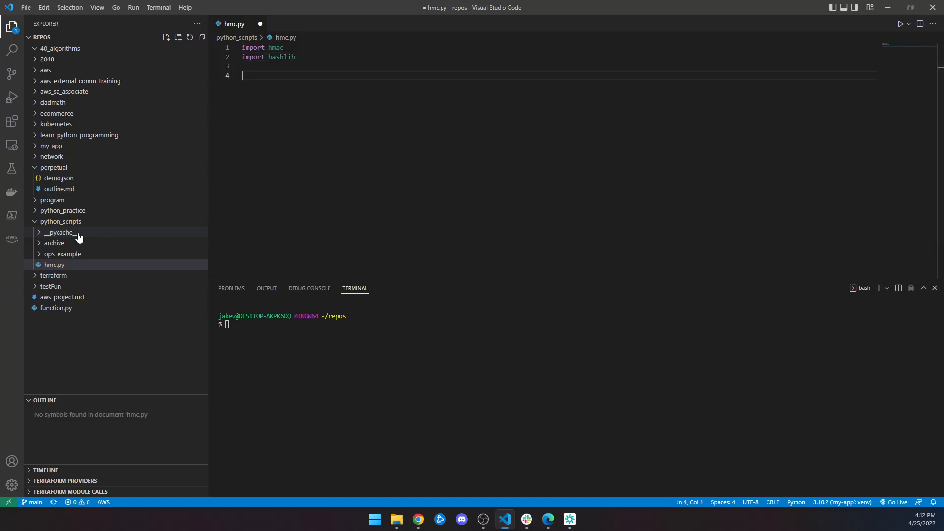
type("def calc")
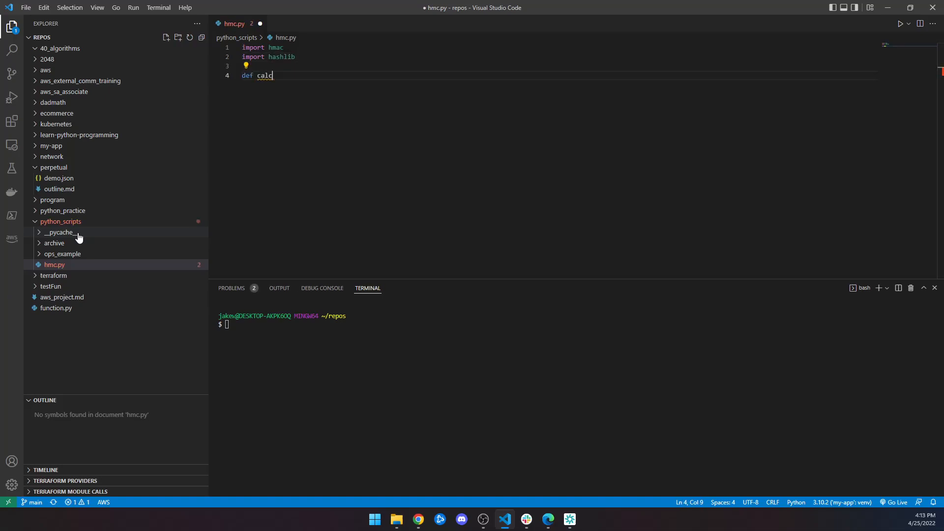
type("_digest")
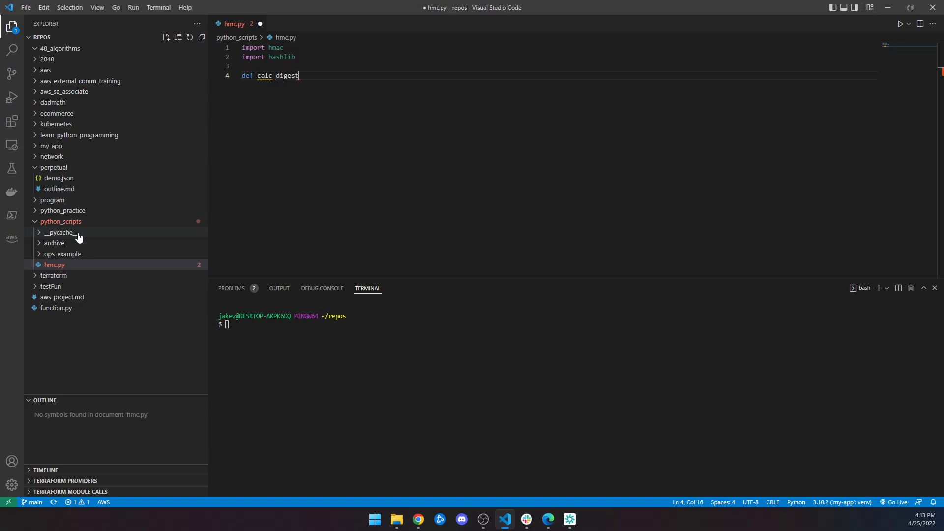
type("(key)")
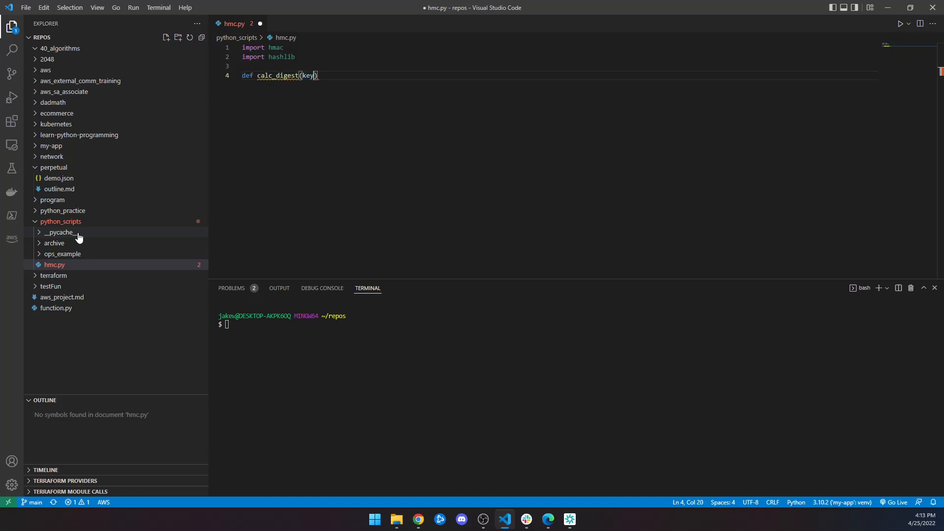
type(", message")
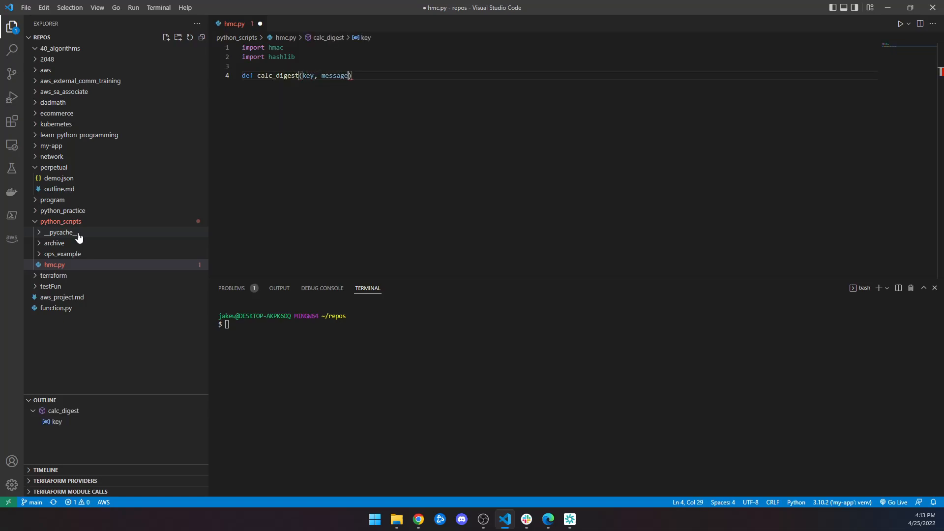
key("Enter")
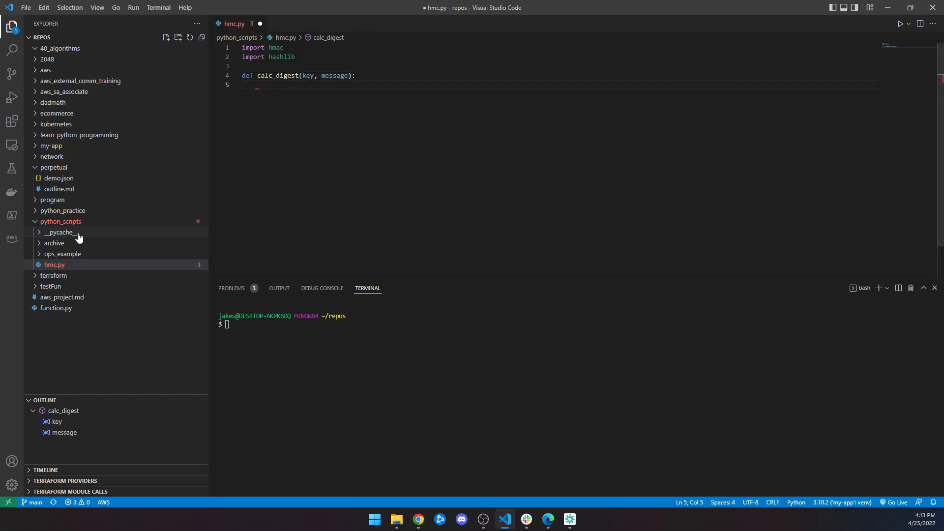
Convert key and message to UTF-8 bytes inside calc_digest.
type("key = bytes(key, 'utf-8")
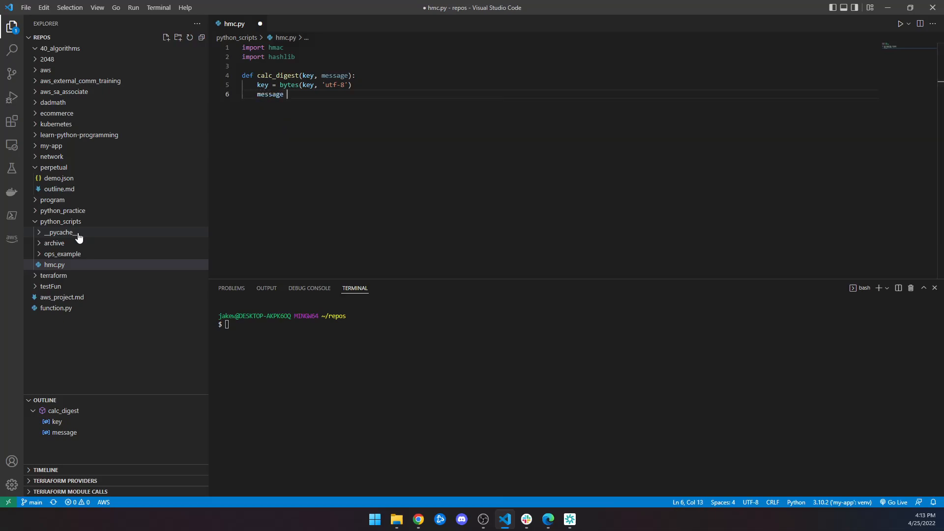
type("= bytes(")
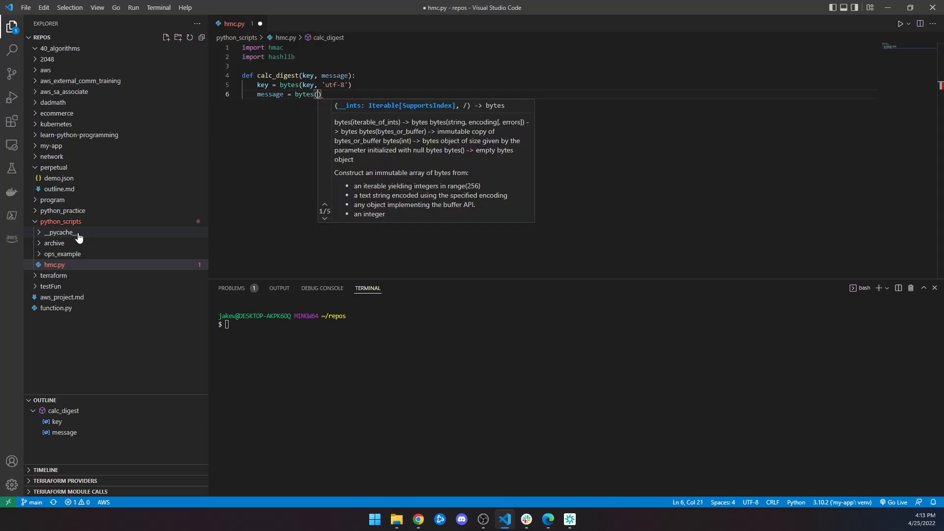
type("message, '")
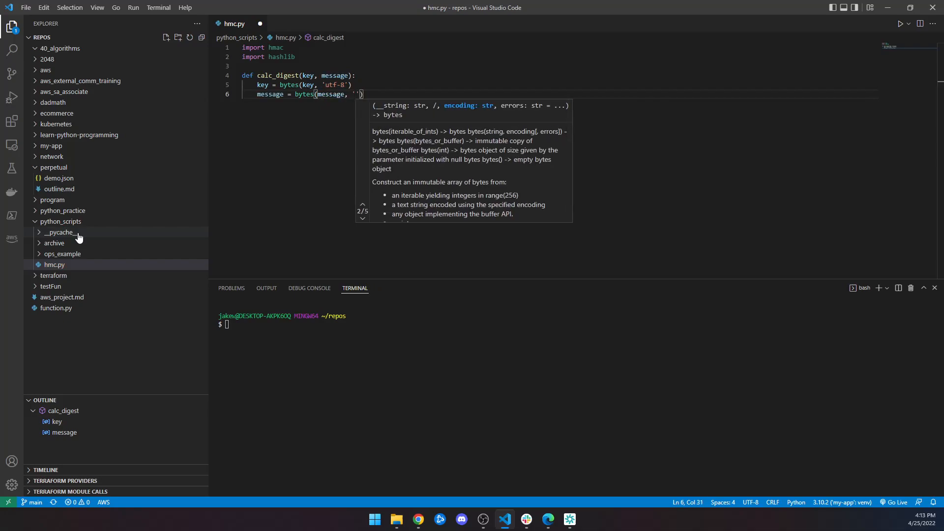
type("utf-8")
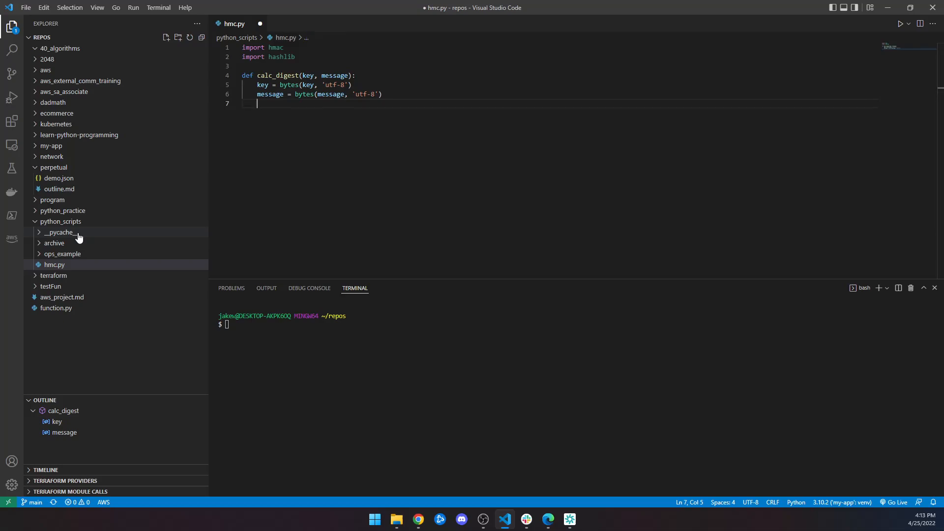
Compute hmac.new(key, message, hashlib.sha256) and return dig.hexdigest().
type("dig =")
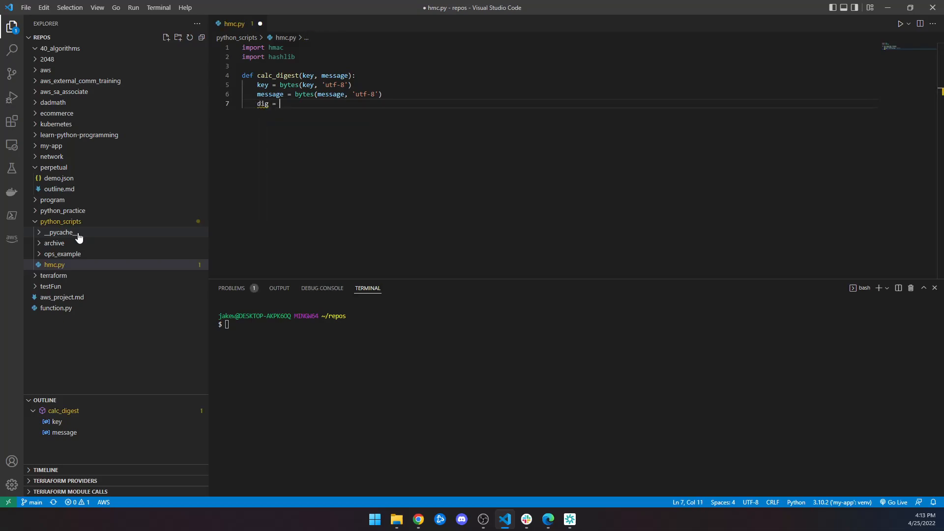
type("hmac.new")
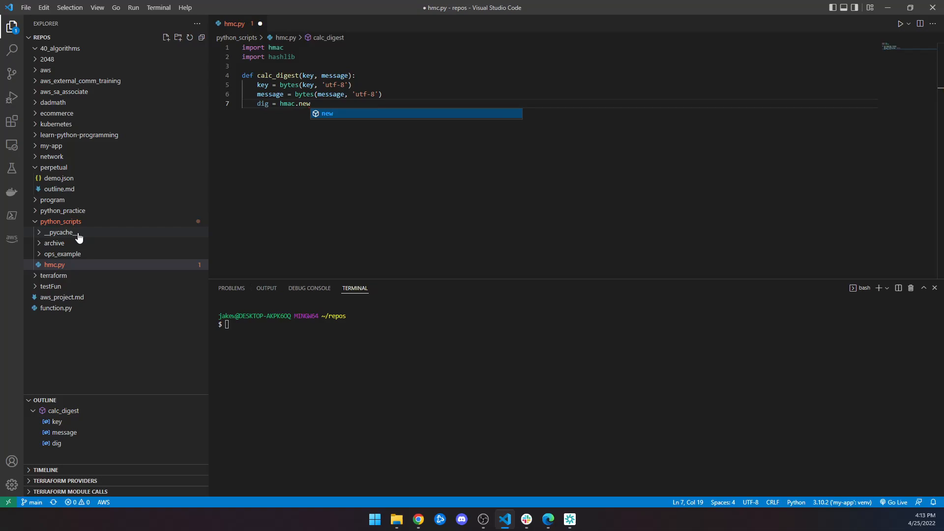
type("(key, message, hashlib")
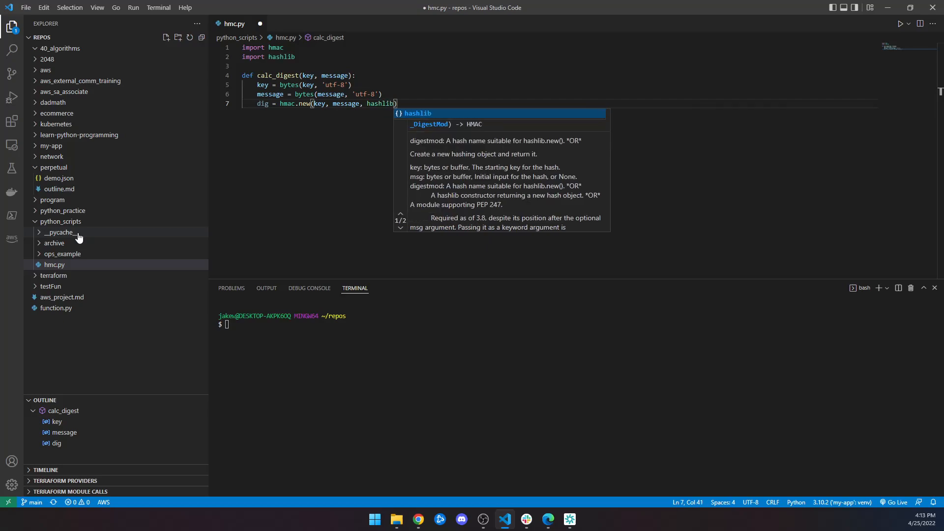
type(".sha256")
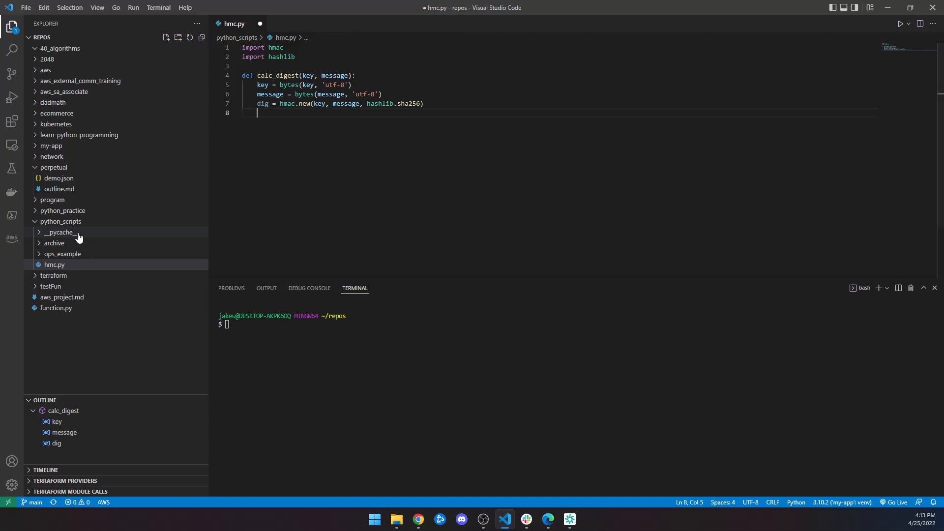
type("return")
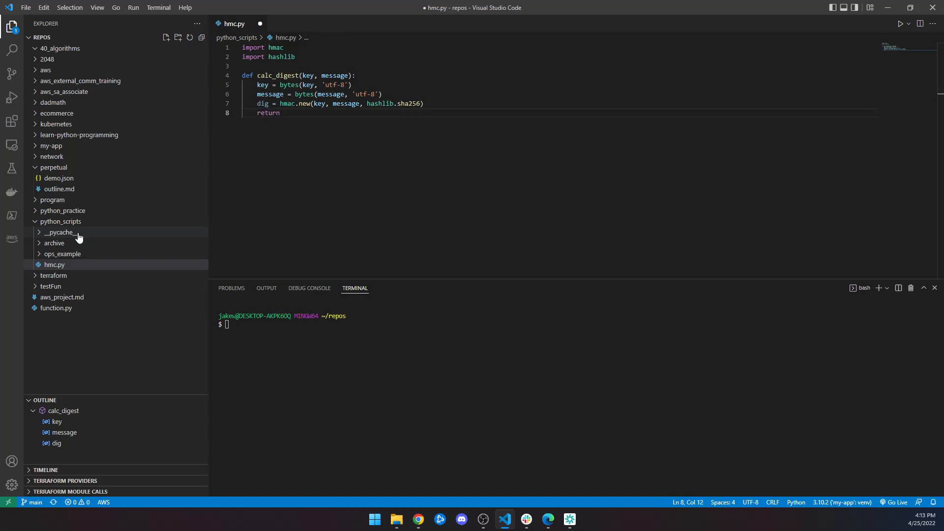
type("dig.he")
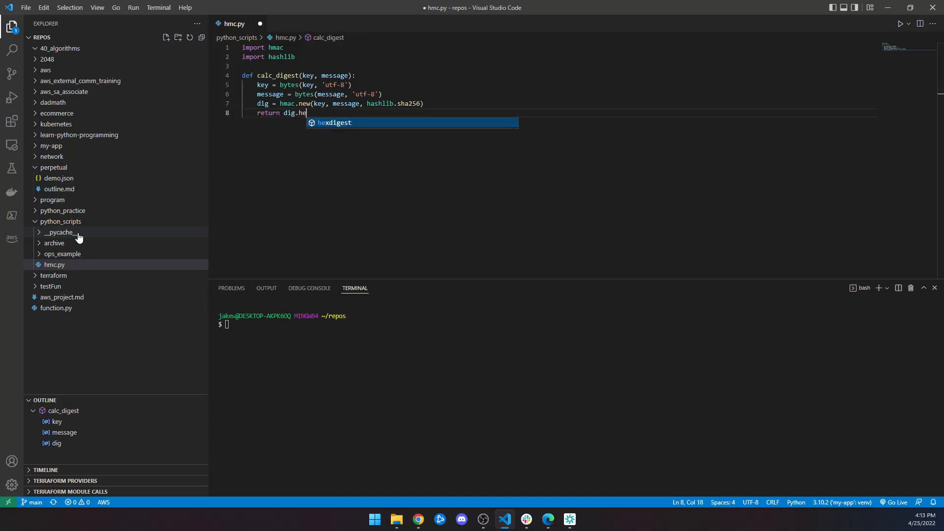
type("xdigest(")
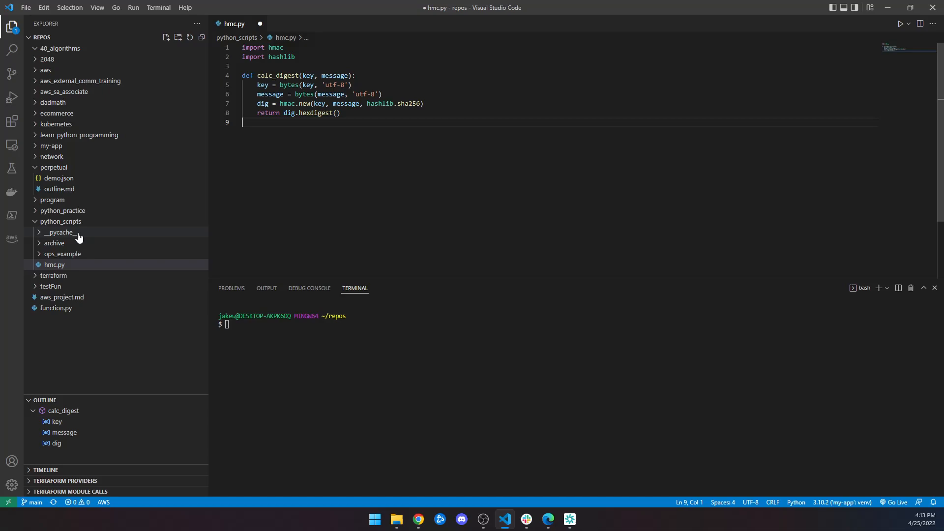
Add mac = calc_digest('secret-key', 'Important Messsage') below the function.
type("mac = calc_digest")
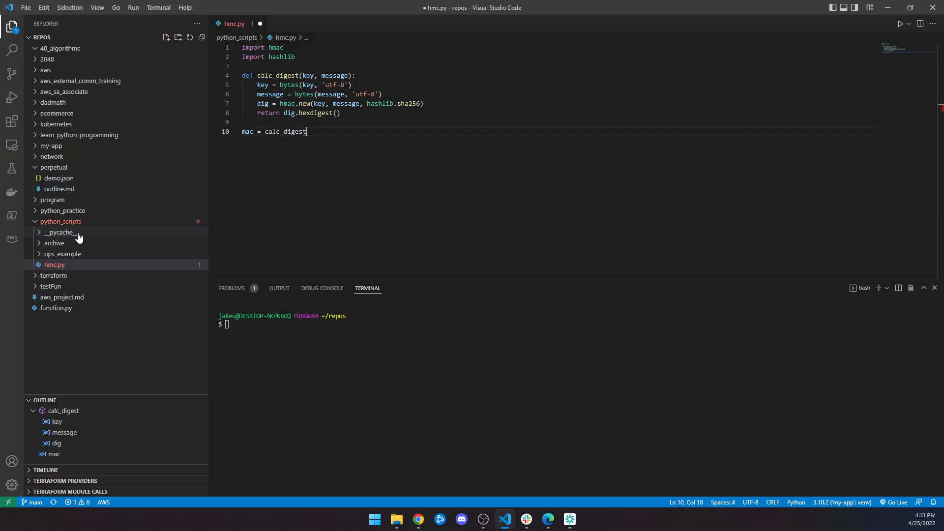
type("('secret-key', 'Important Mess")
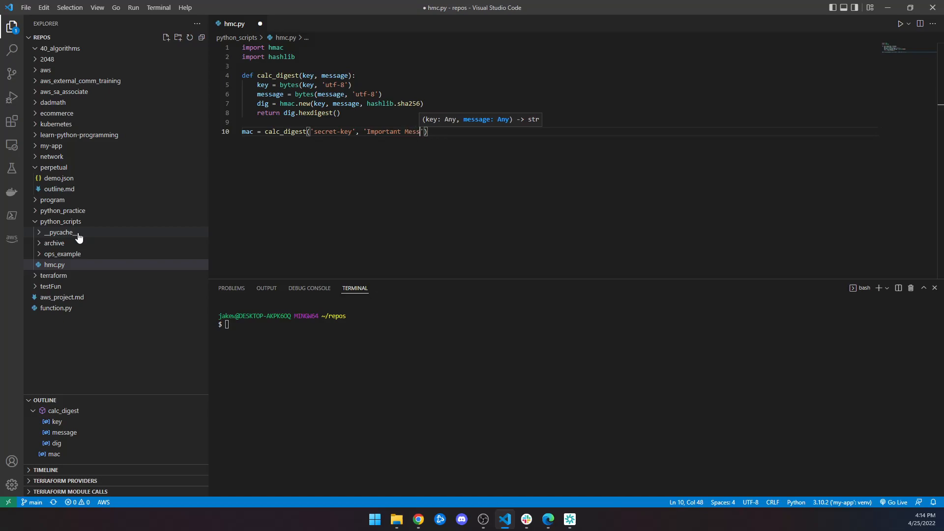
key("enter")
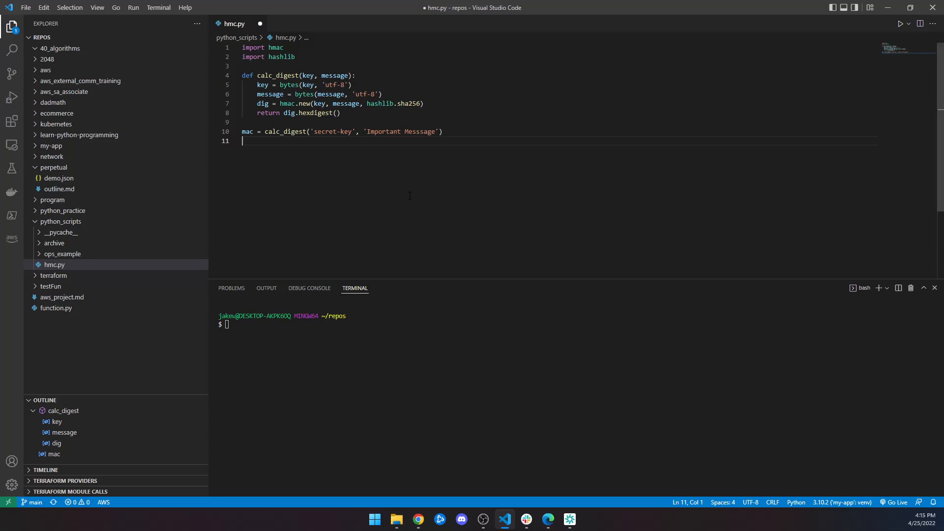
Save hmc.py, then run python hmc.py from python_scripts in the bash terminal.
key("ctrl+s")
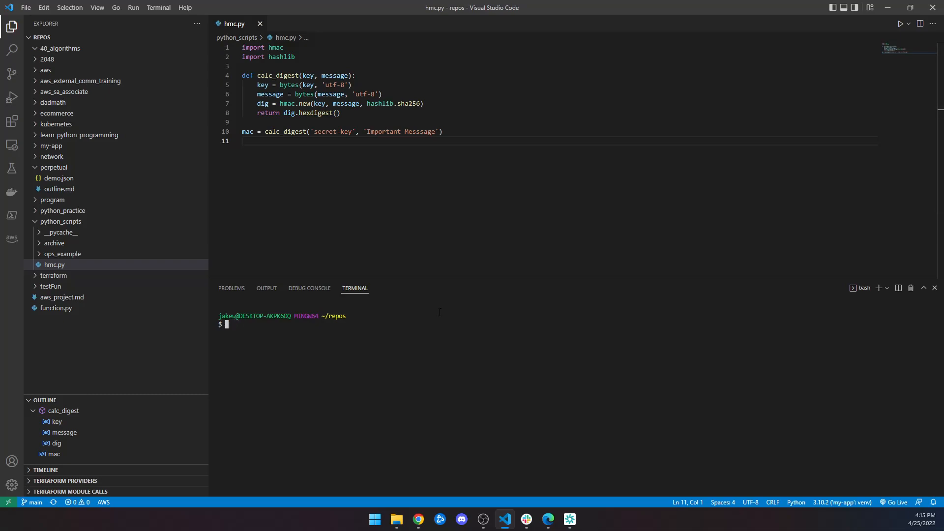
type("cd python_scripts/")
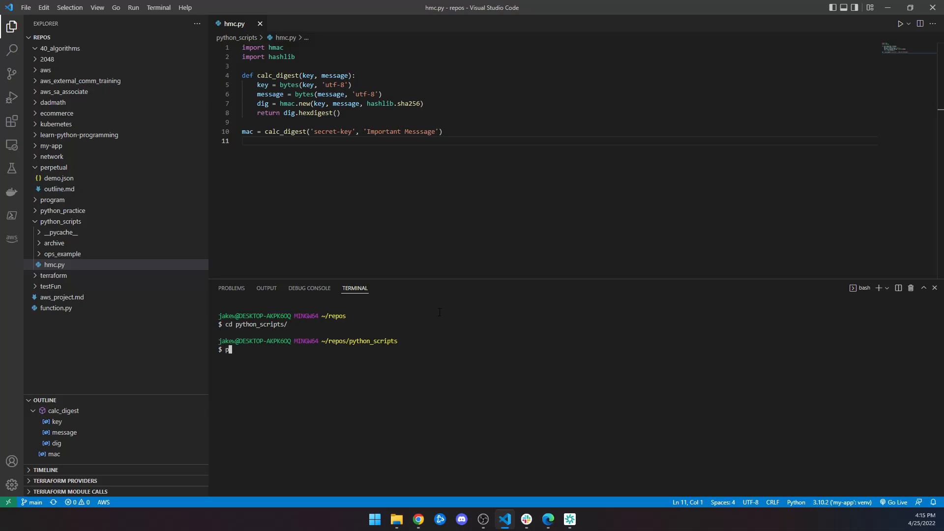
type("ython h")
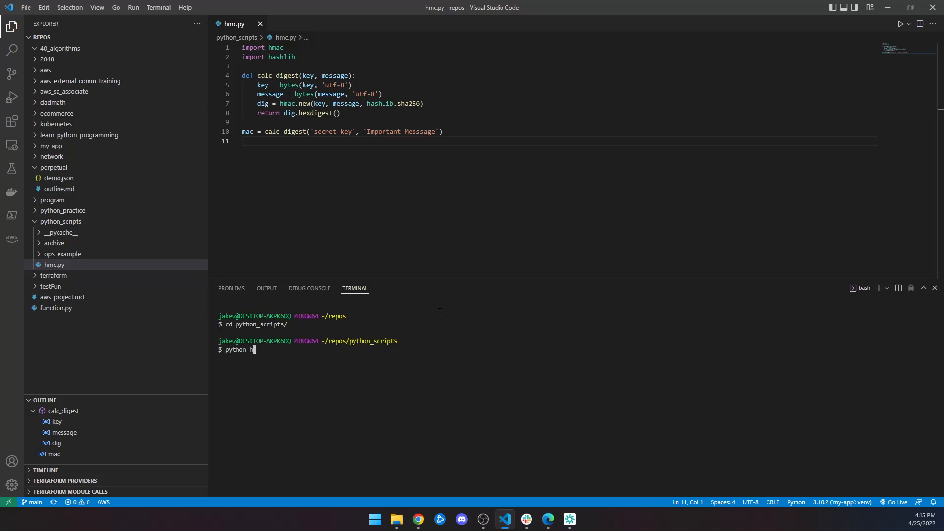
key("Return")
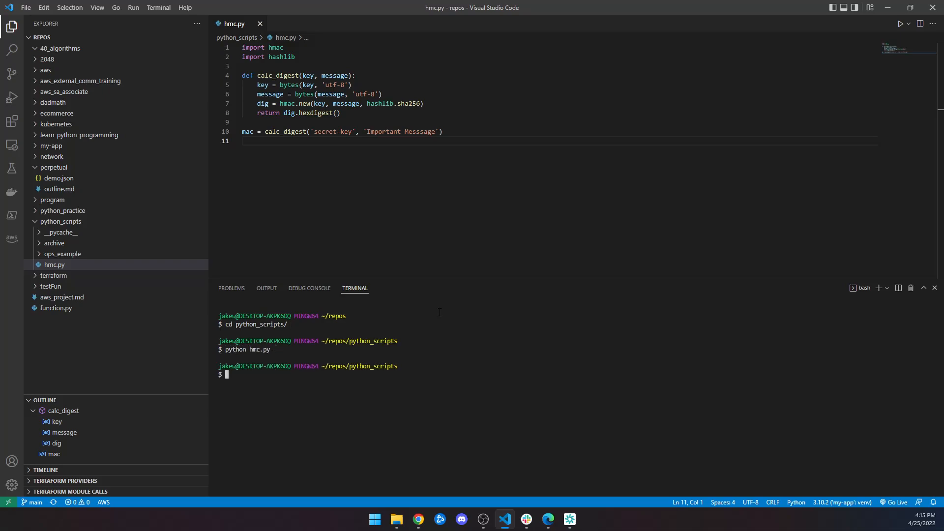
type("\\")
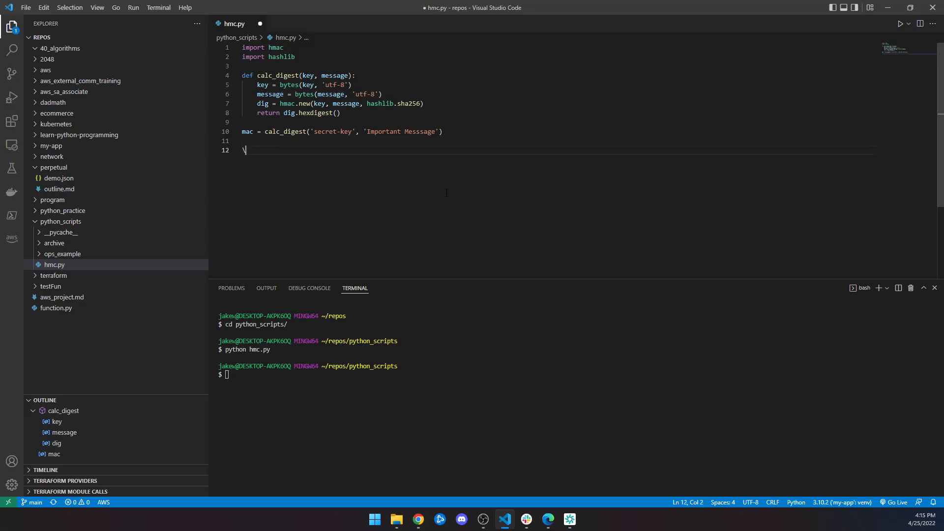
Start a print( call for mac on line 12 of hmc.py.
type("ptiny(mac")
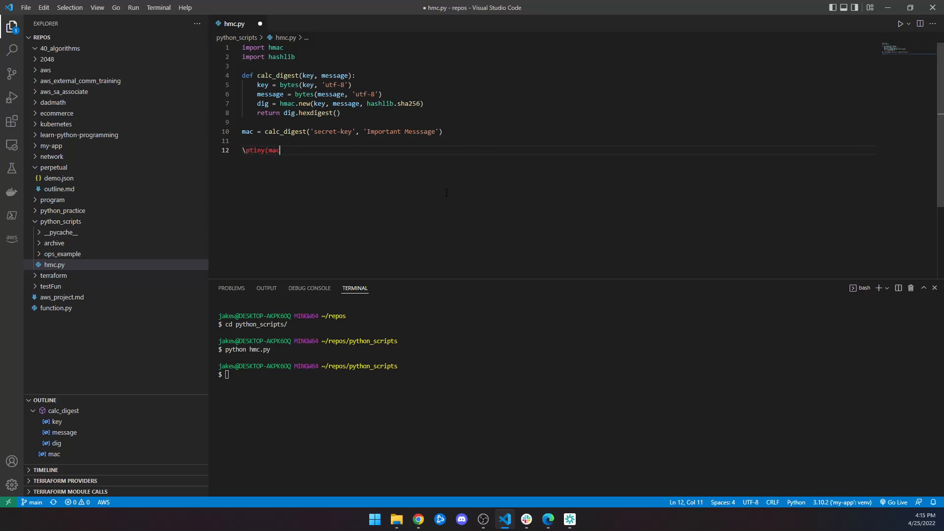
type("print(")
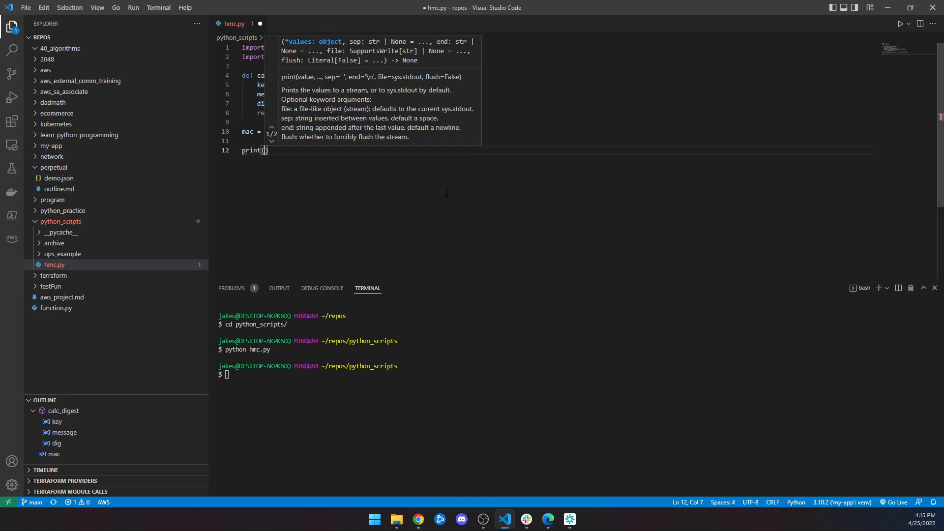